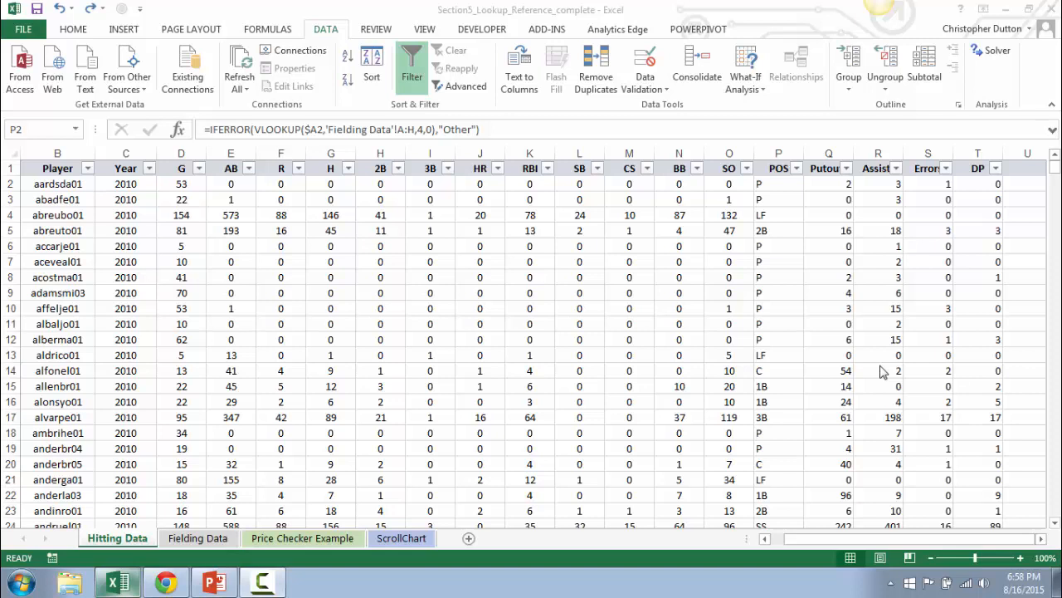
mouse_move(722, 210)
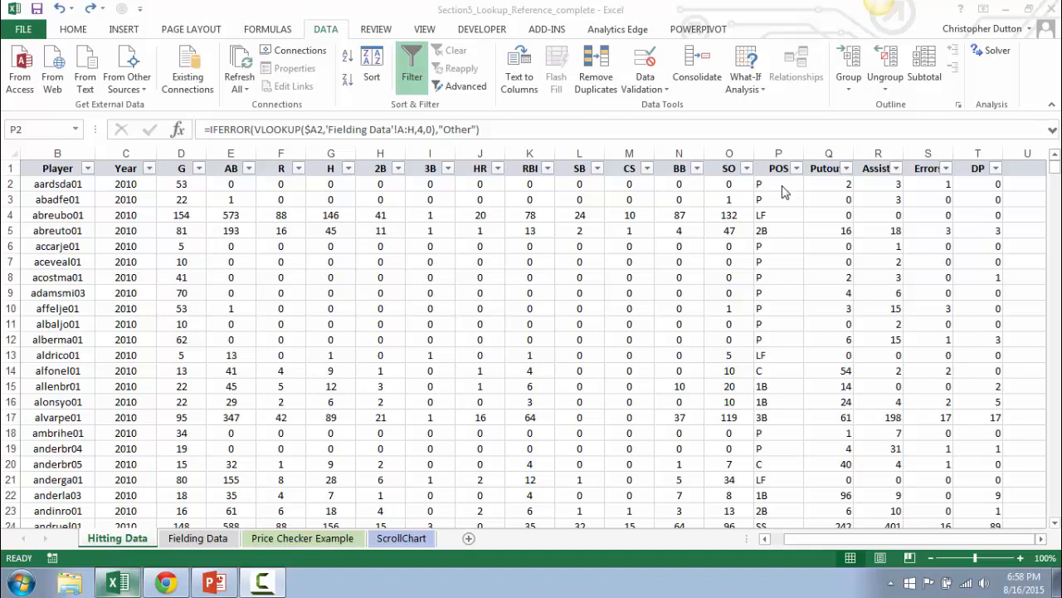
Edit the P2 VLOOKUP formula to remove its hard-coded column number 4
click(778, 184)
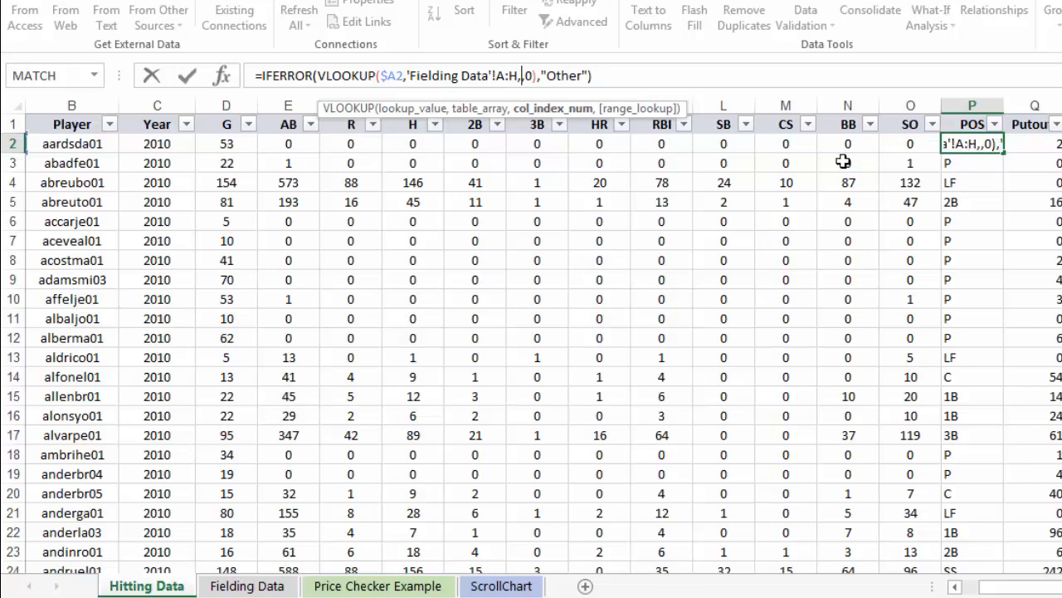
Replace the column number with MATCH of P1 against the Fielding Data headers A1:H1, exact match
text(MATCH()
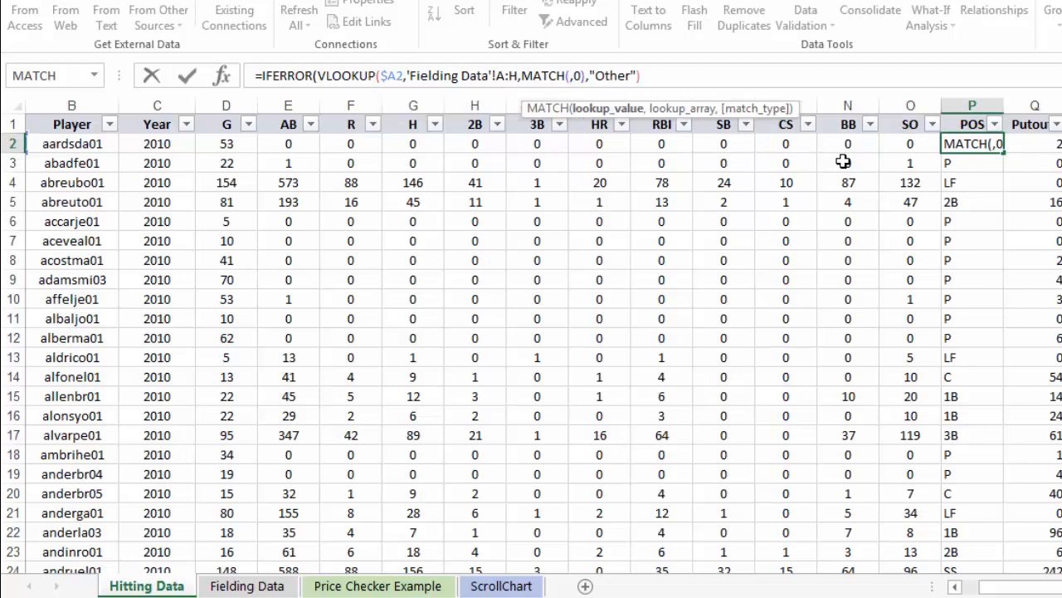
click(971, 124)
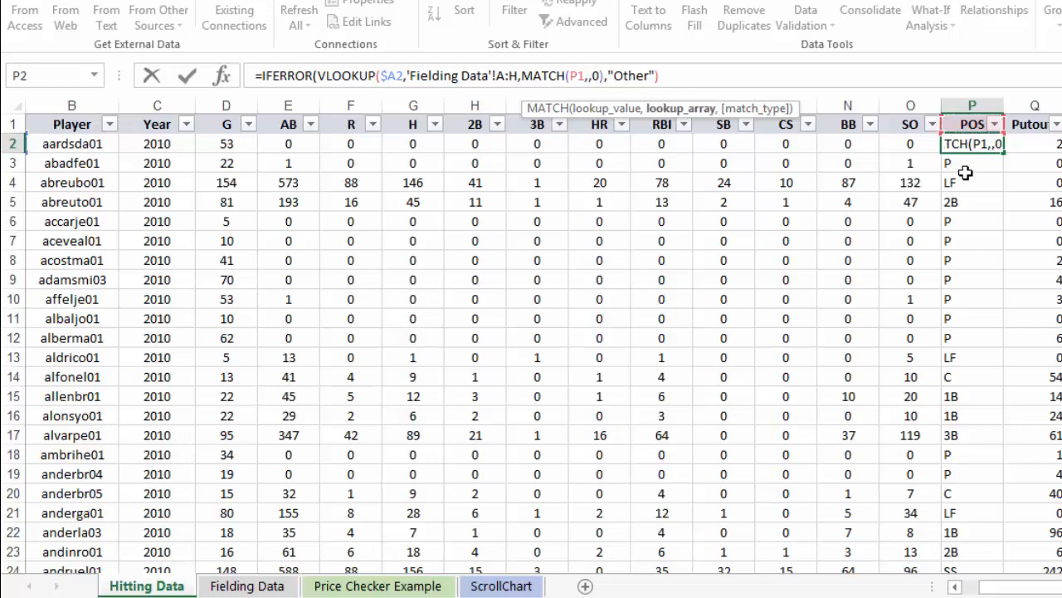
click(247, 585)
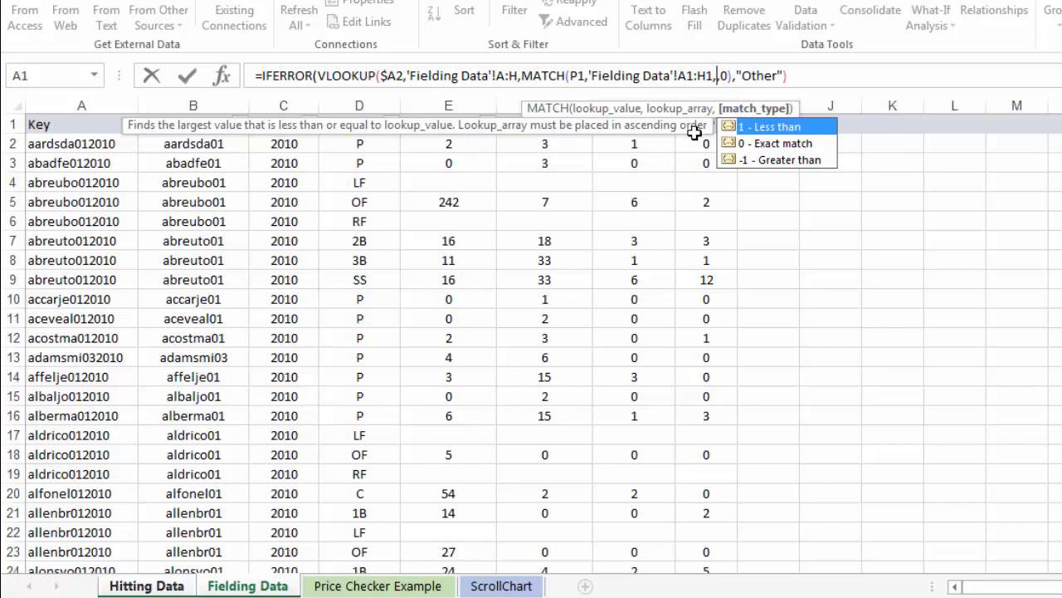
text(0),)
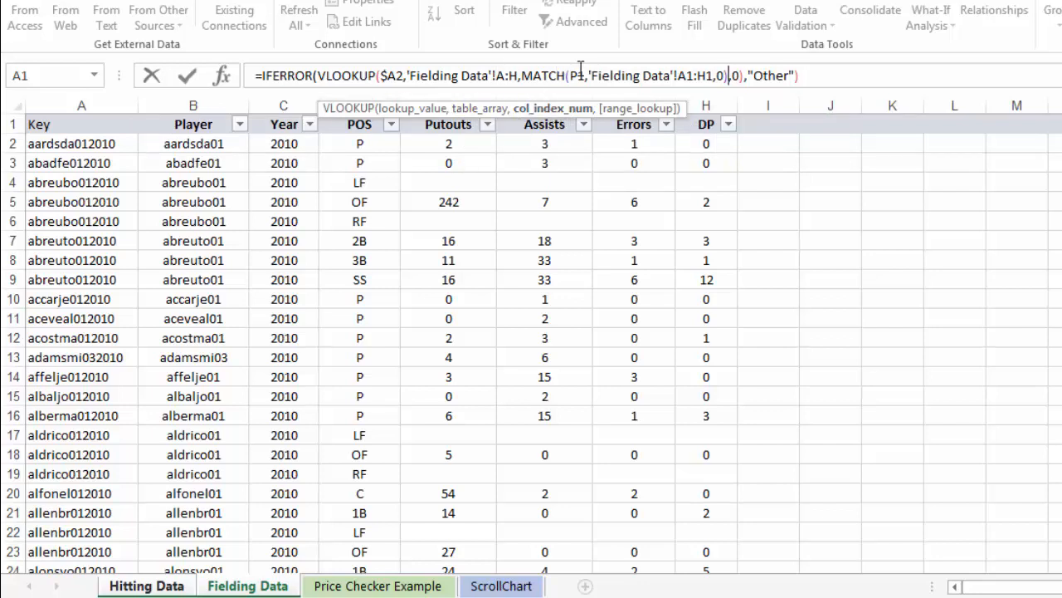
mouse_move(349, 137)
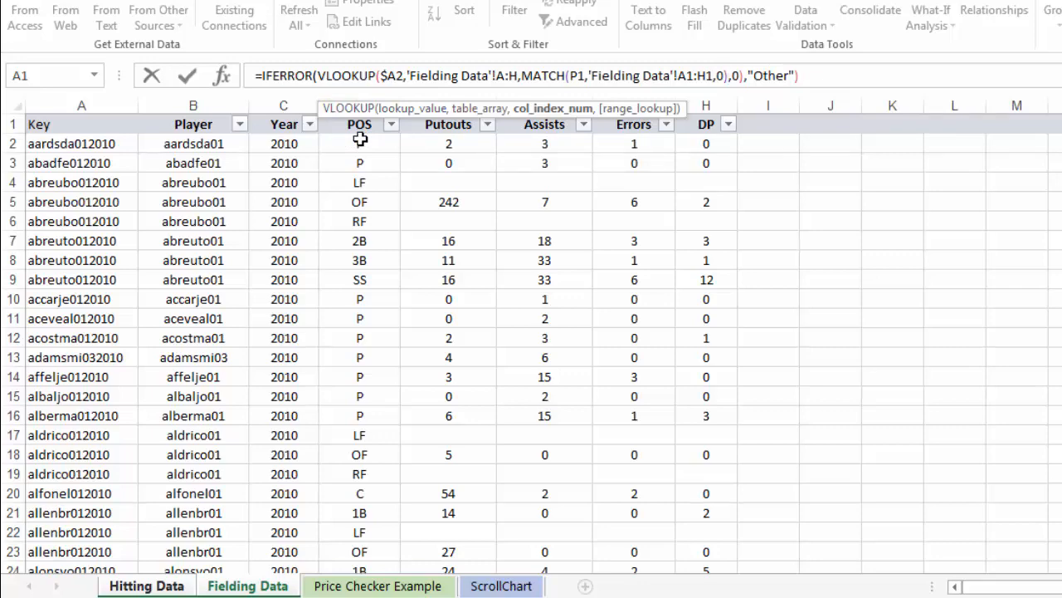
click(146, 585)
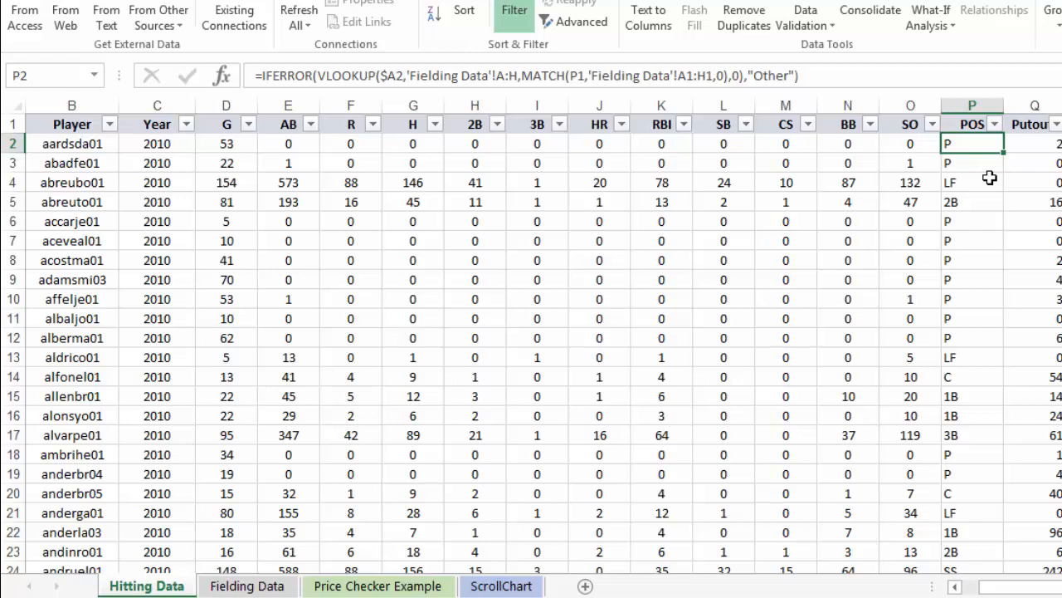
mouse_move(965, 147)
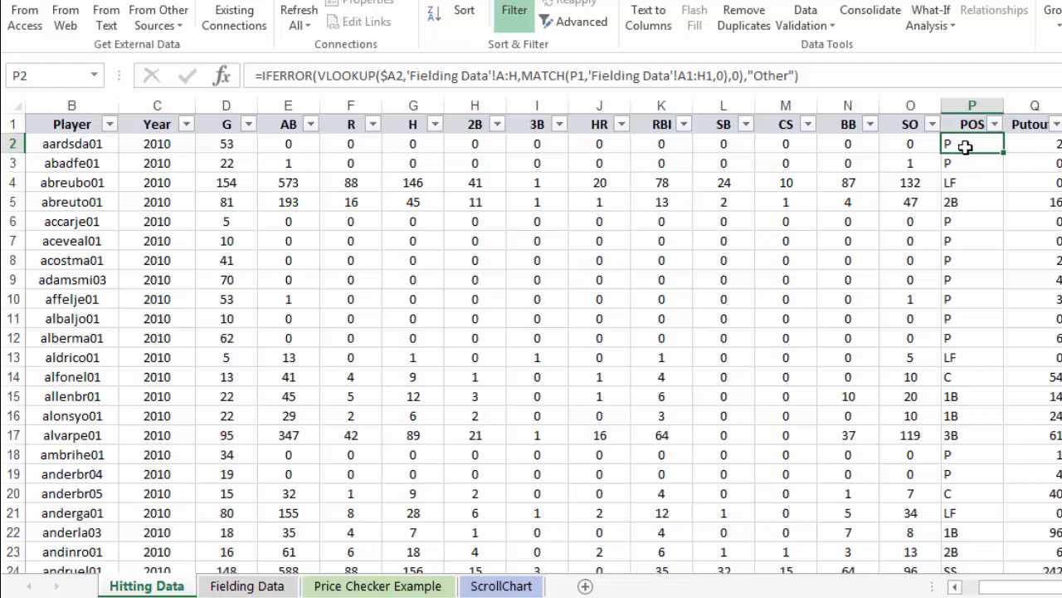
mouse_move(973, 507)
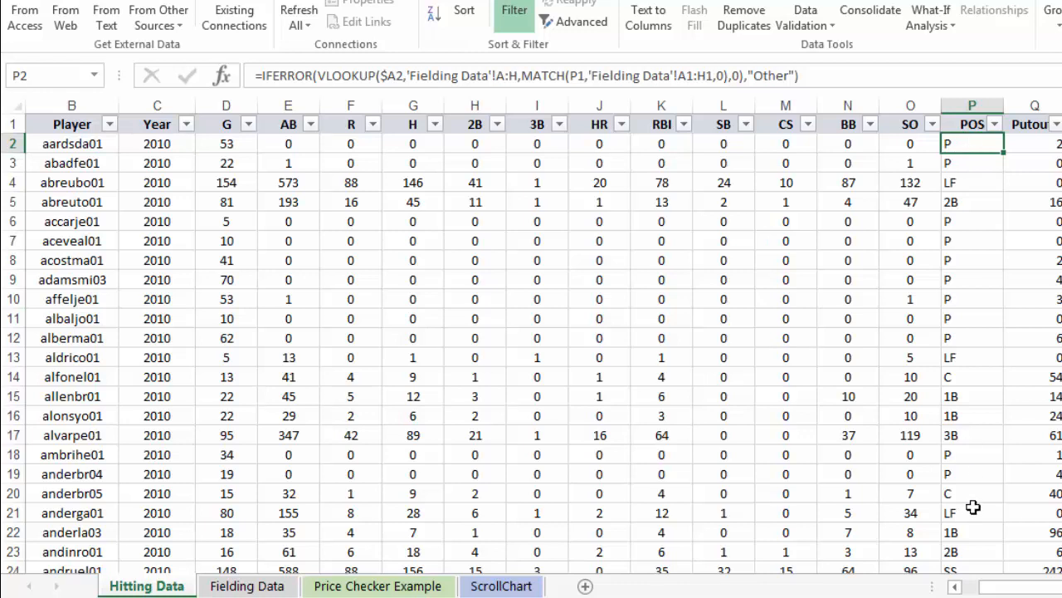
mouse_move(973, 524)
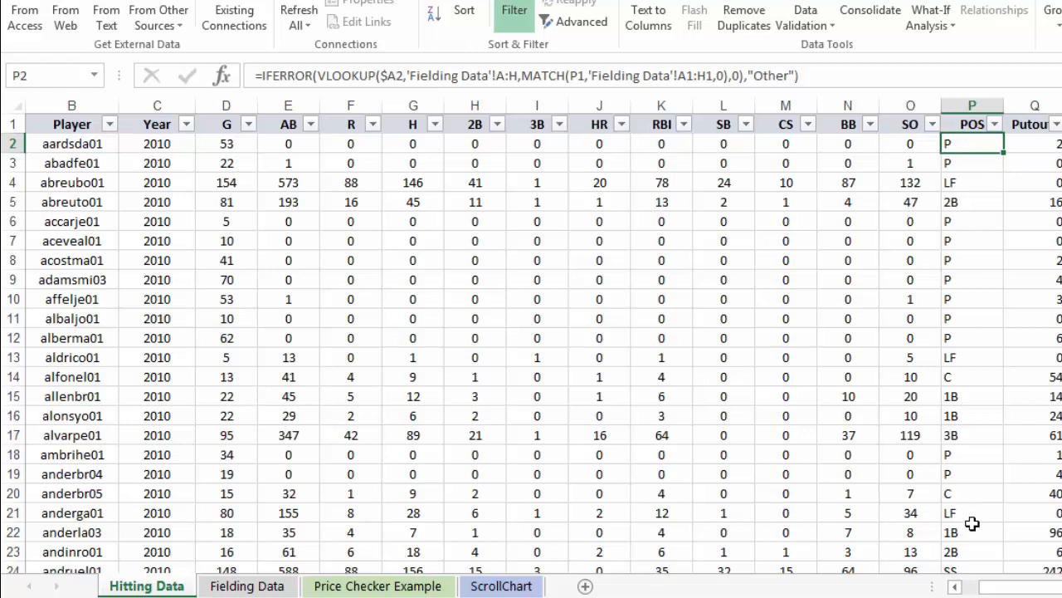
mouse_move(971, 158)
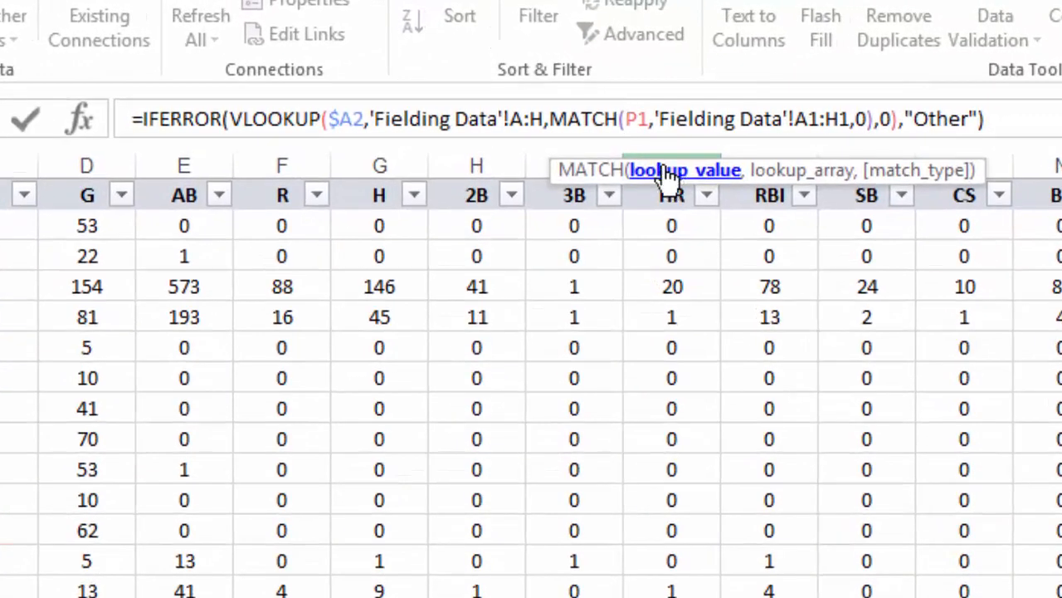
mouse_move(701, 104)
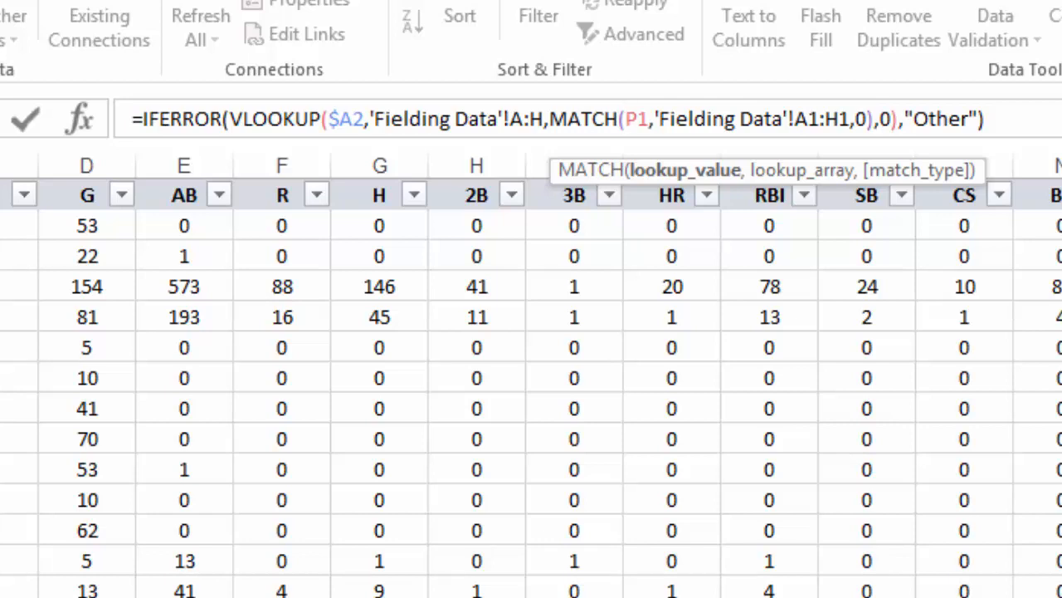
Make the MATCH references absolute as P$1 and $A$1:$H$1 with F4
key(f4)
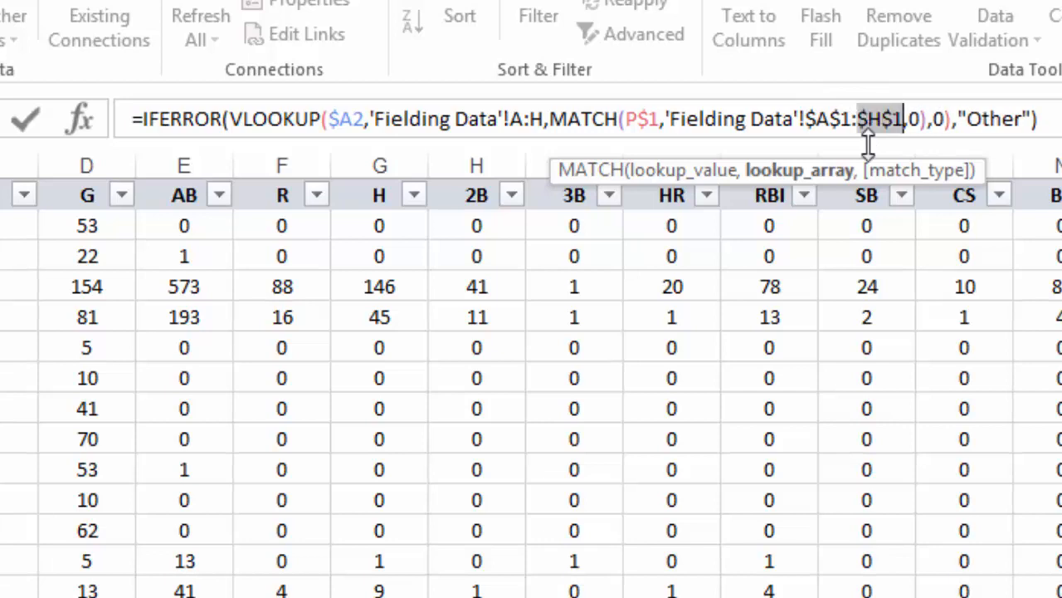
mouse_move(828, 128)
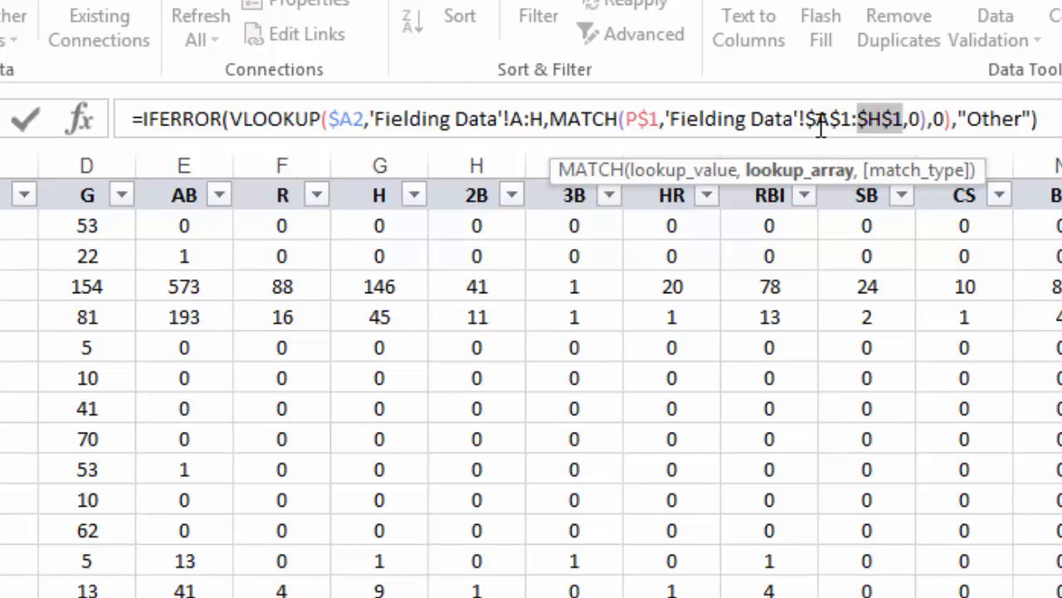
mouse_move(511, 119)
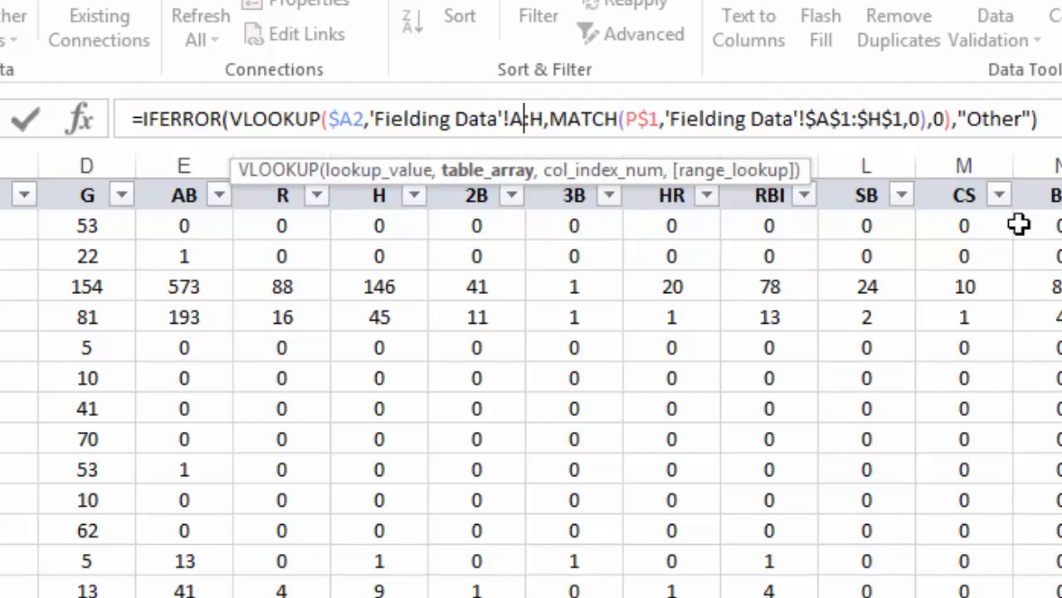
mouse_move(952, 220)
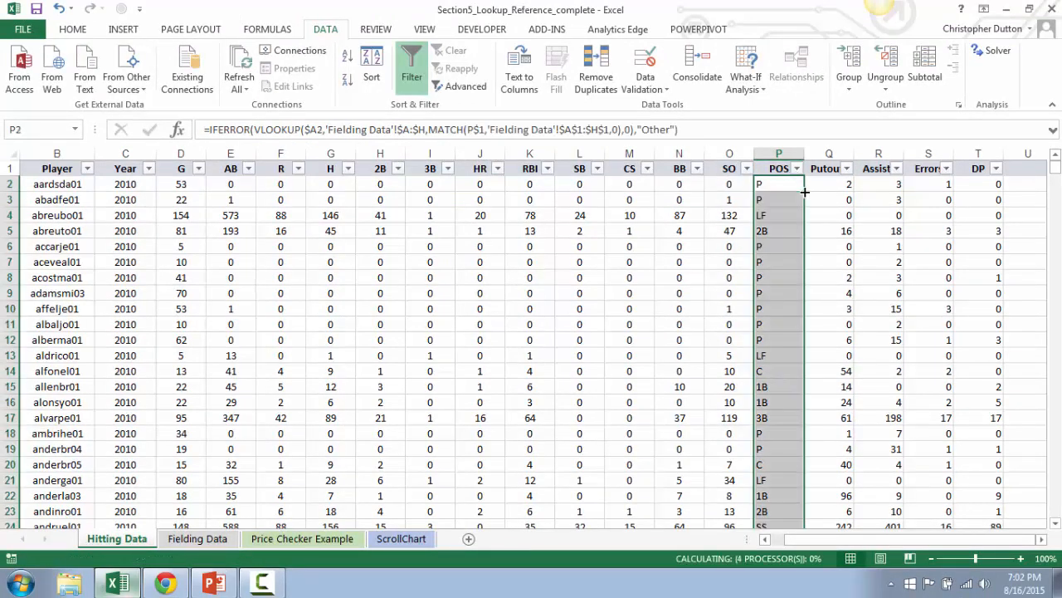
Fill the P2 formula across to T2, then down all player rows in Q:T
click(777, 183)
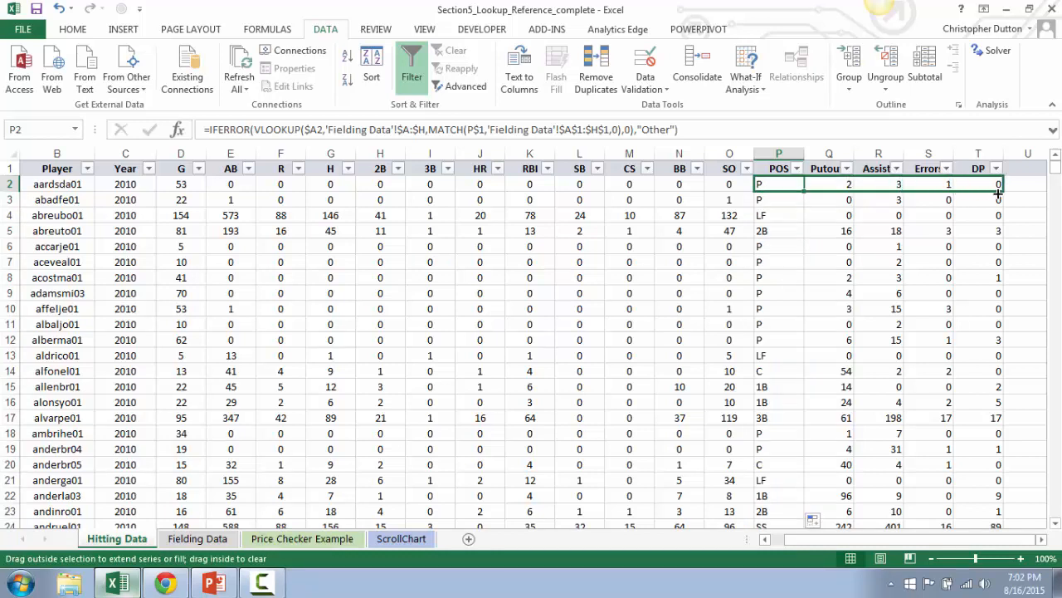
drag(778, 183, 999, 184)
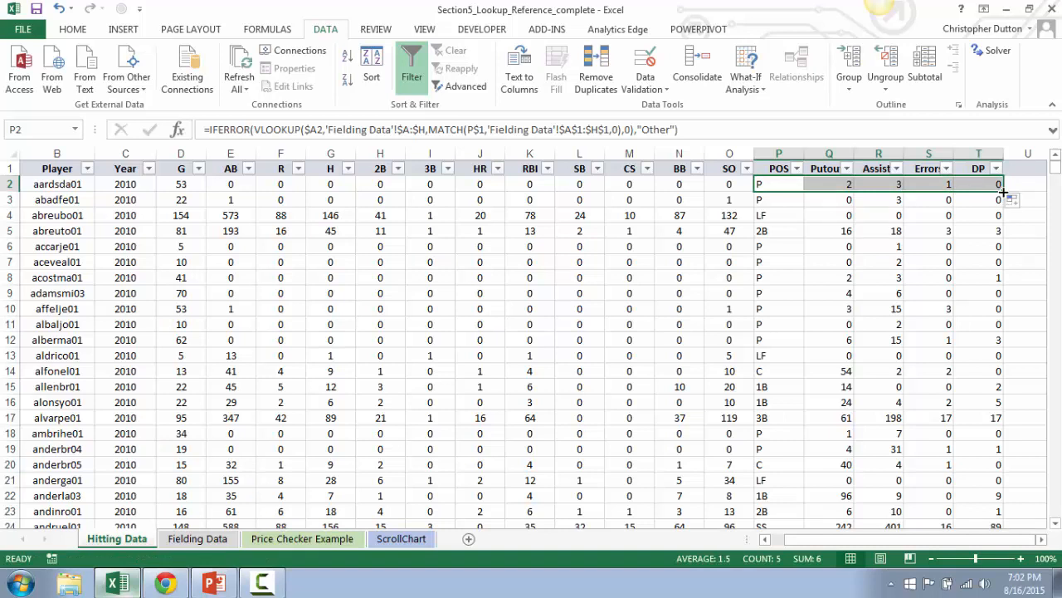
click(829, 184)
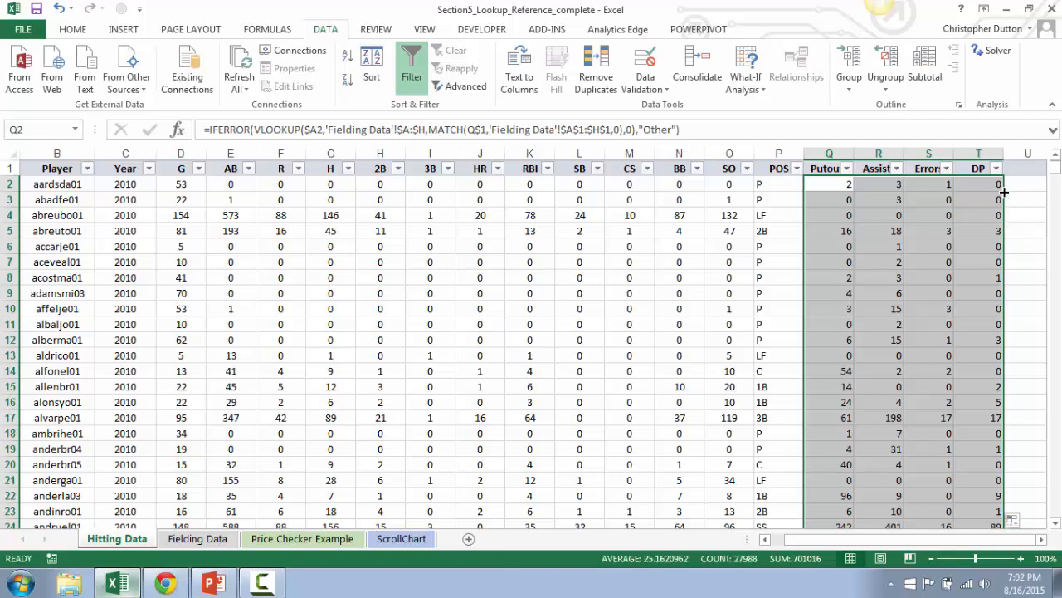
mouse_move(950, 217)
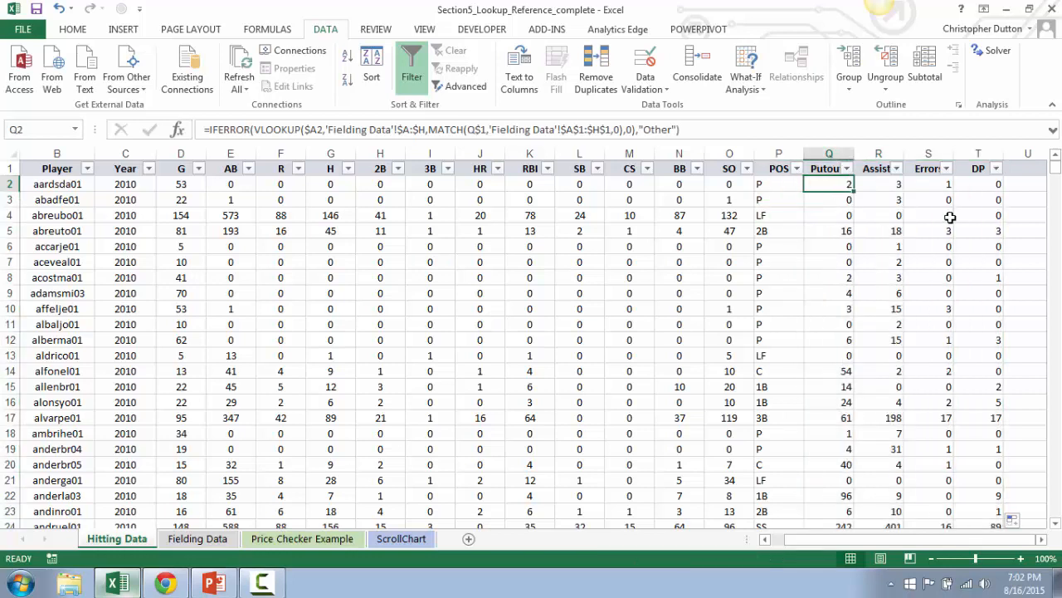
click(879, 183)
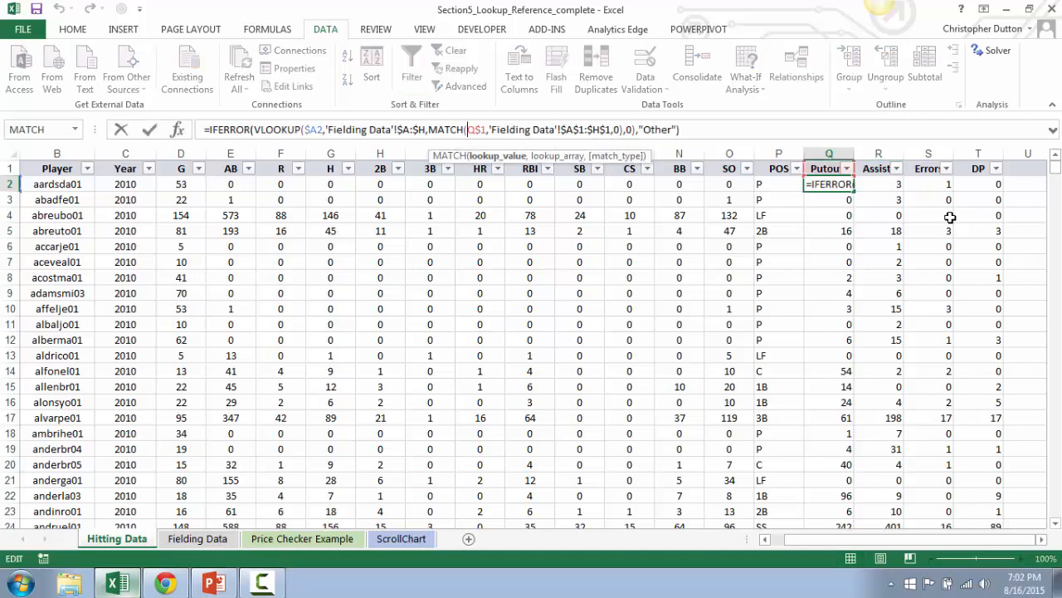
key(Enter)
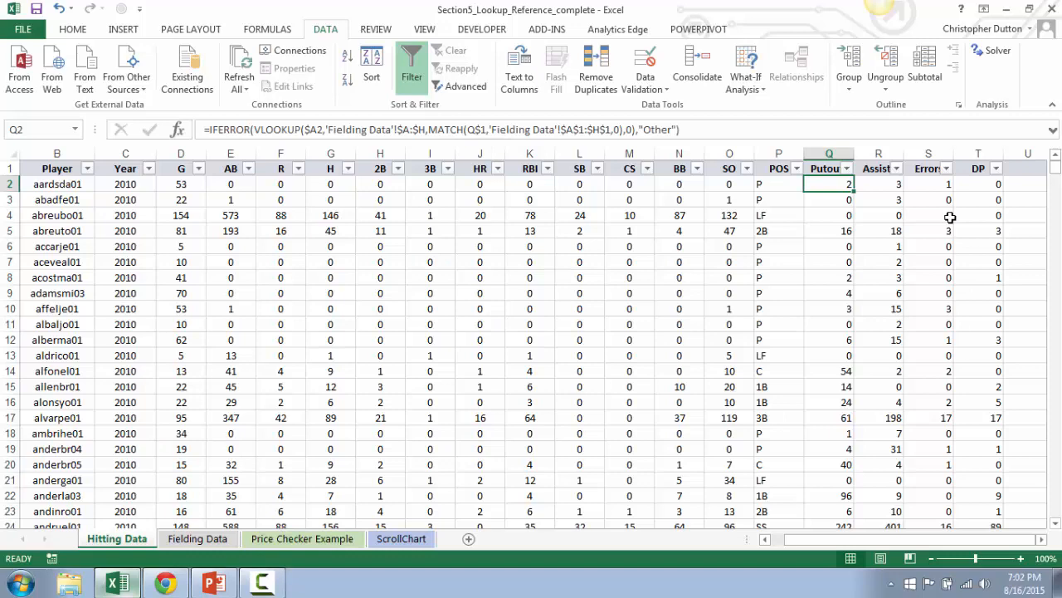
click(197, 539)
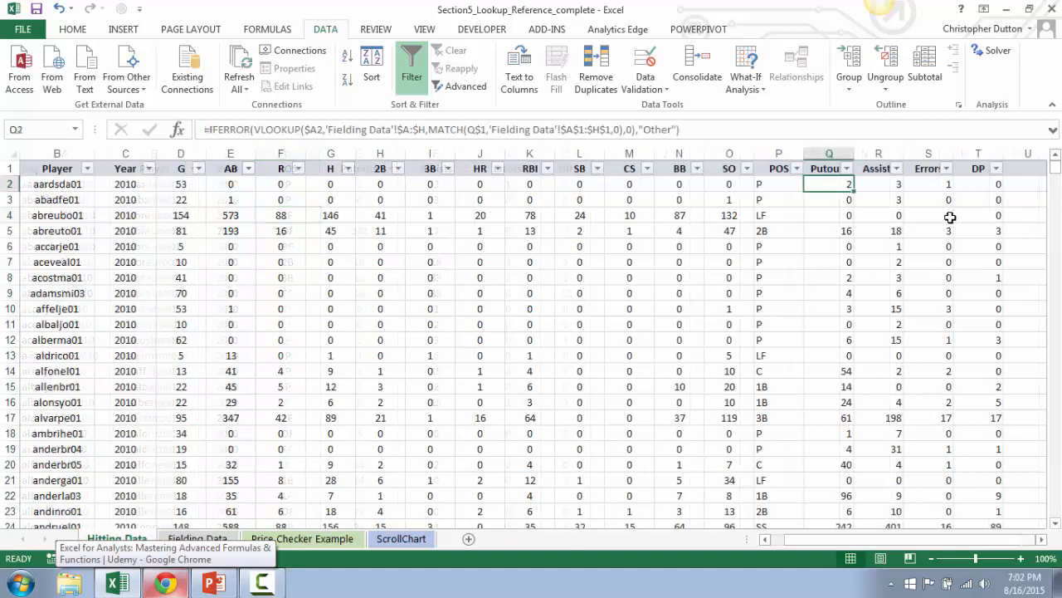
click(878, 183)
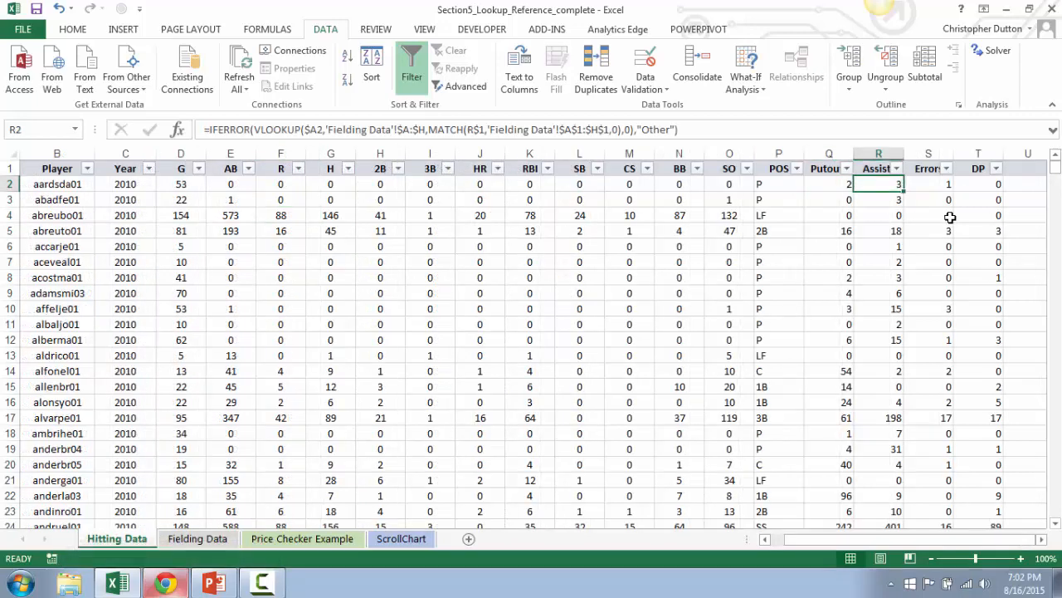
double_click(878, 184)
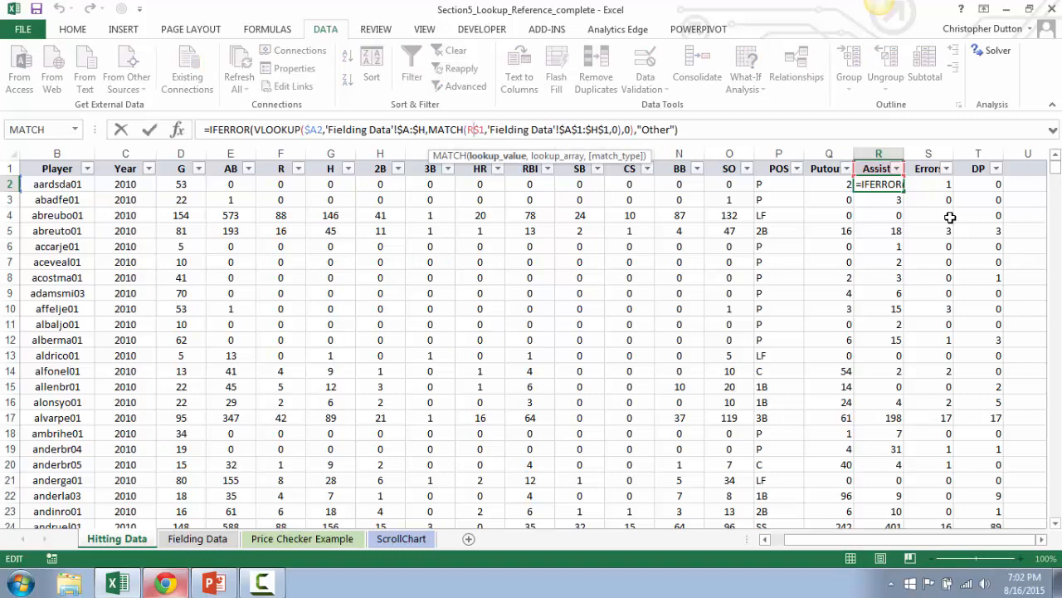
click(198, 538)
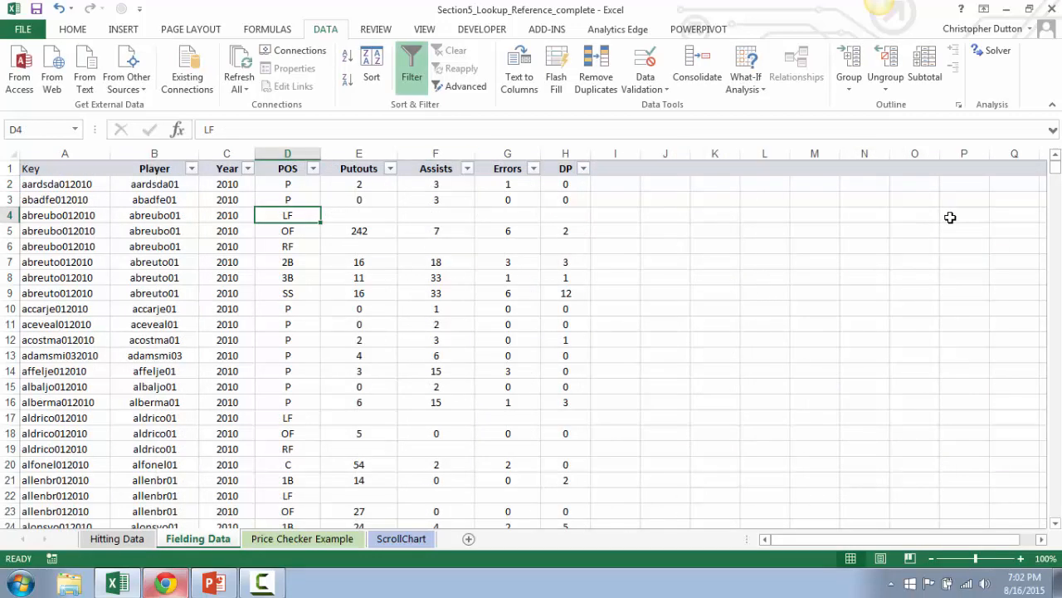
click(116, 539)
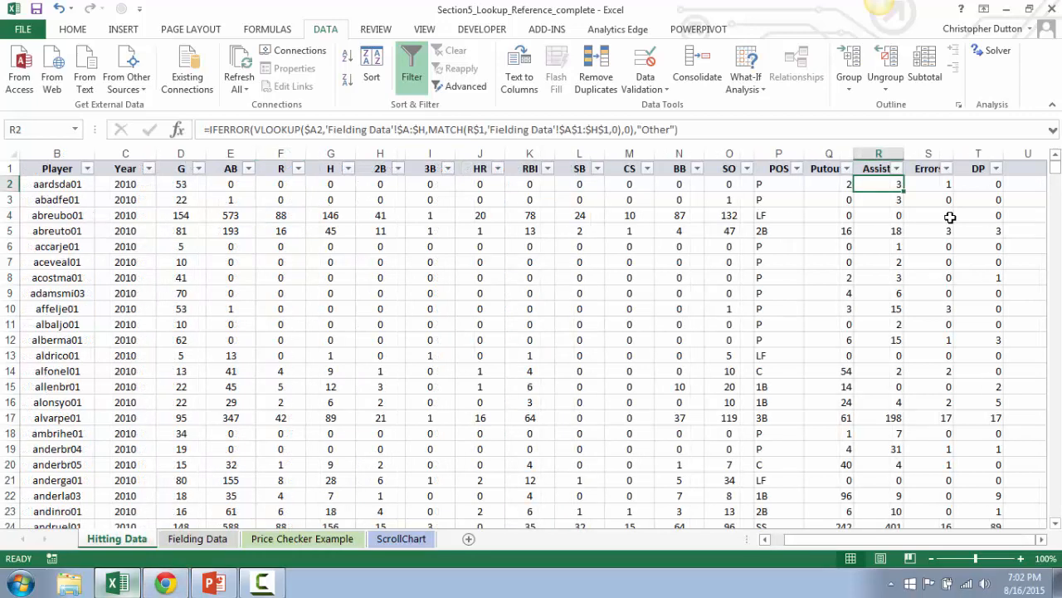